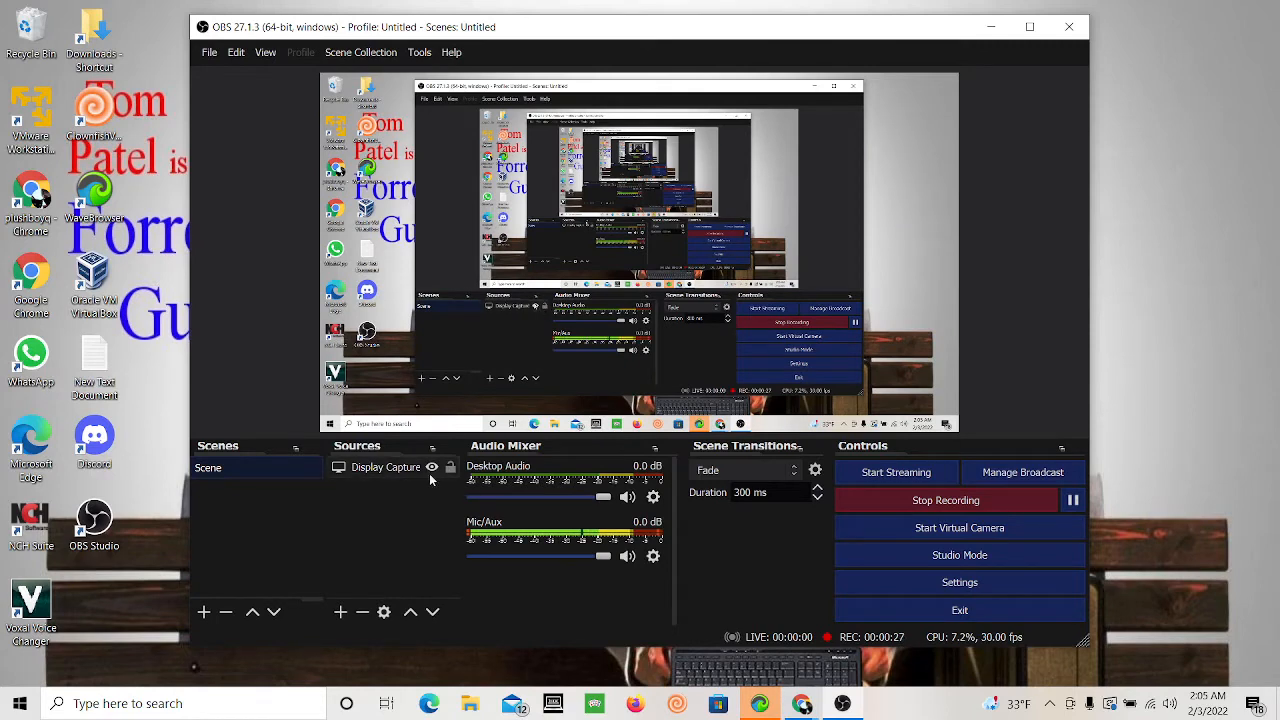
left_click(340, 611)
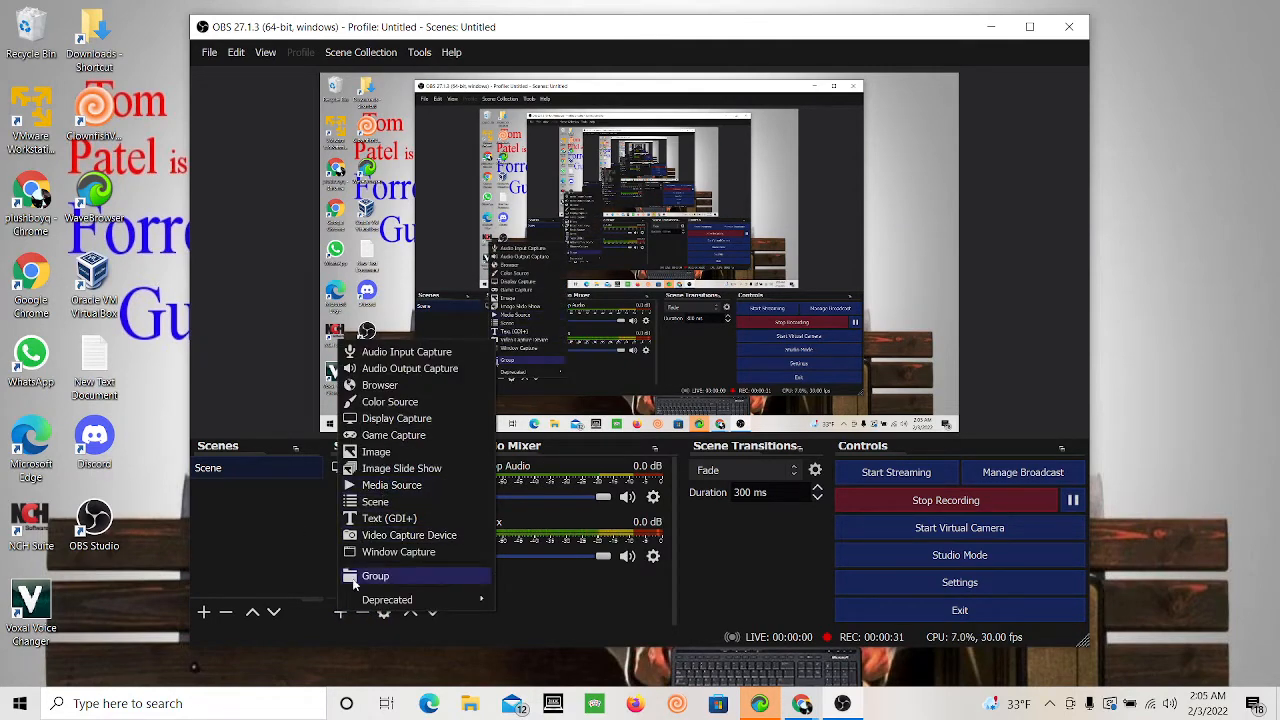
left_click(409, 534)
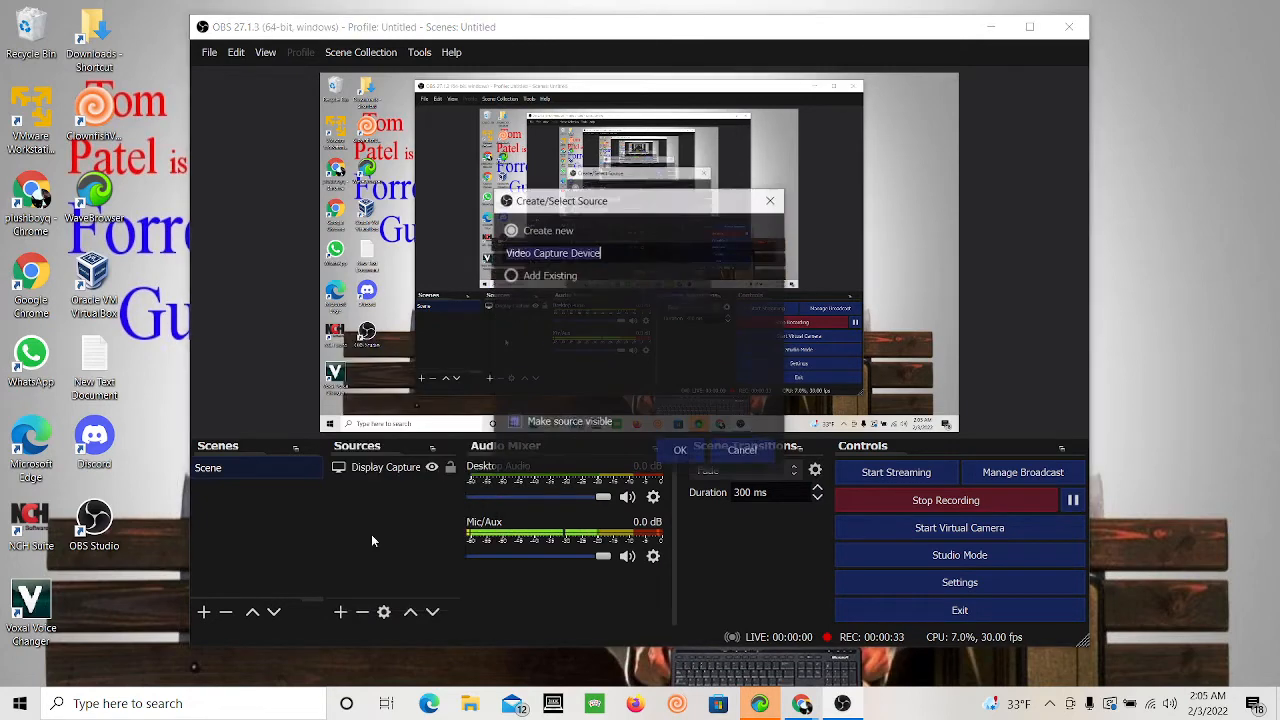
left_click(680, 450)
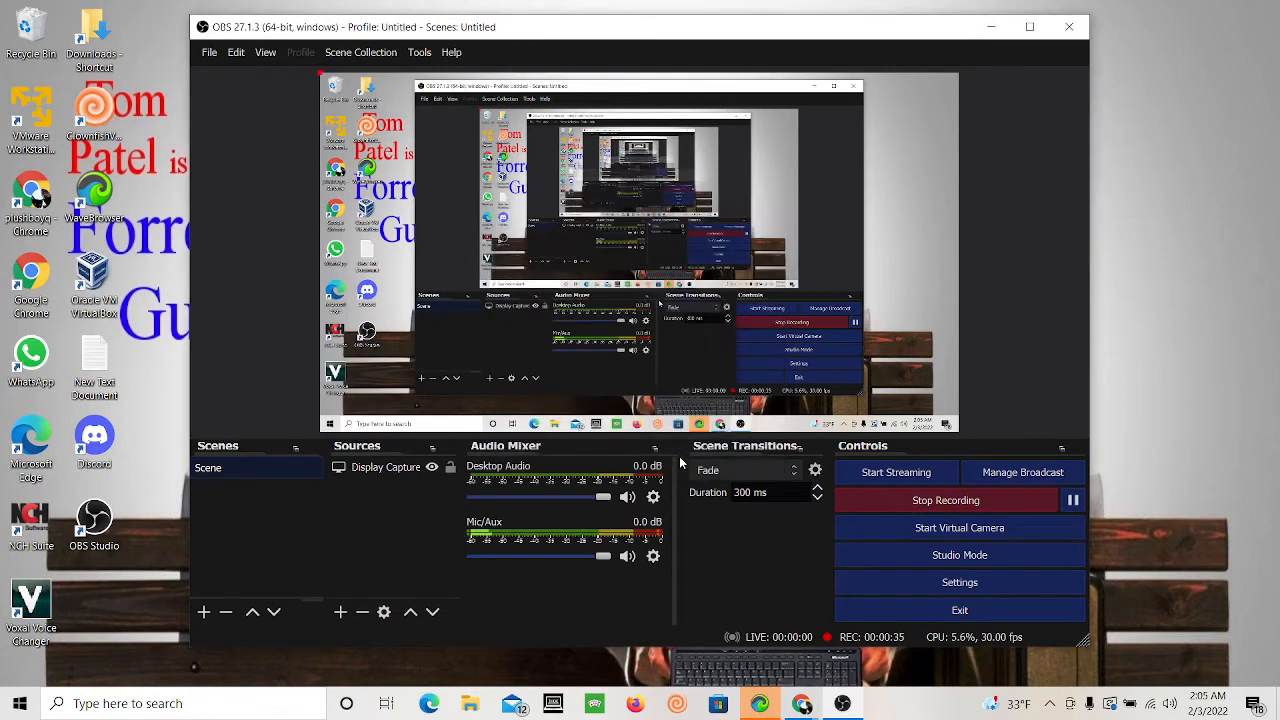